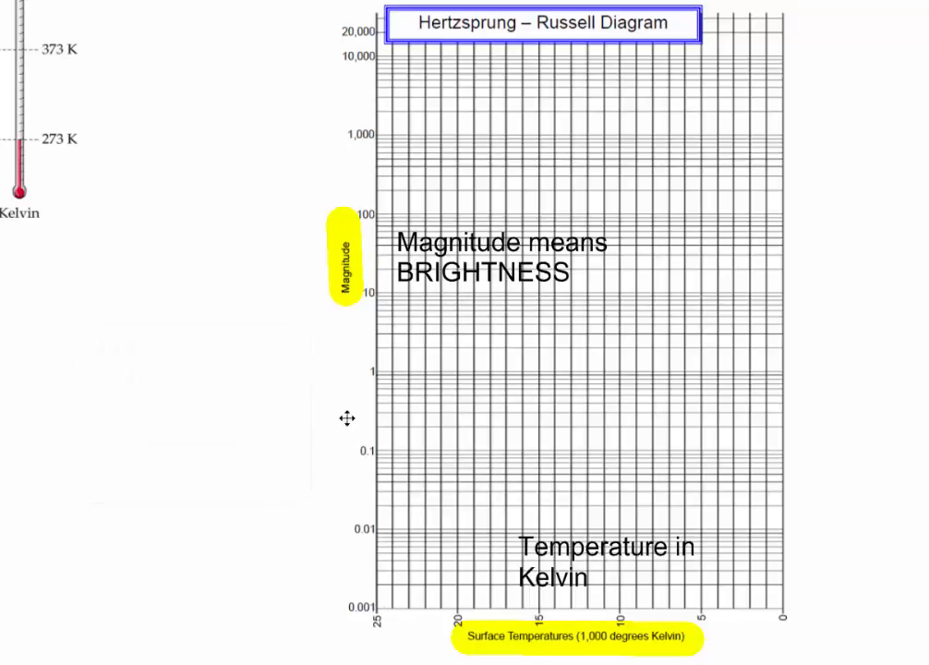
mouse_move(432, 583)
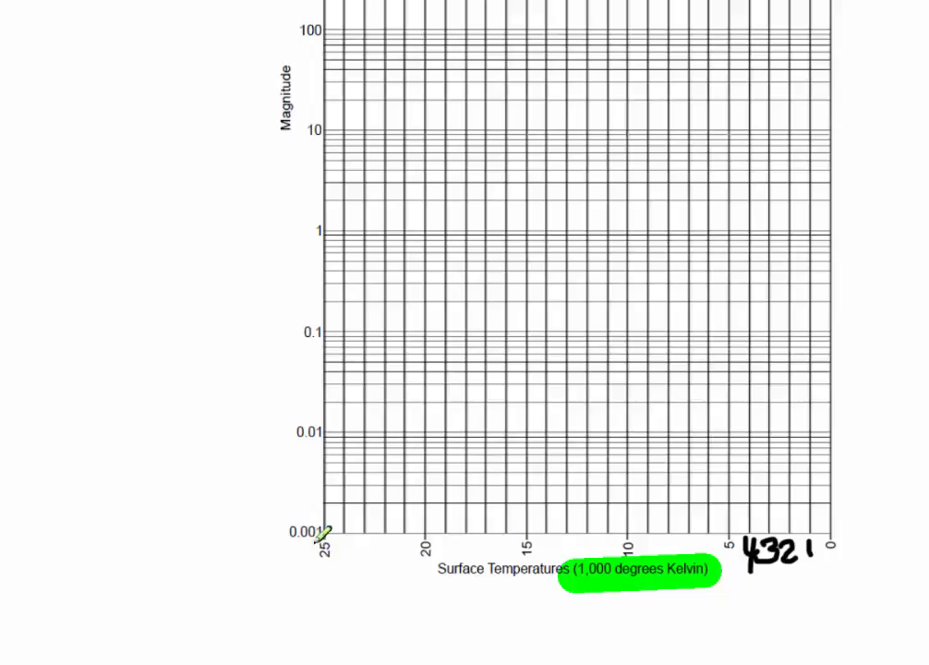
mouse_move(597, 565)
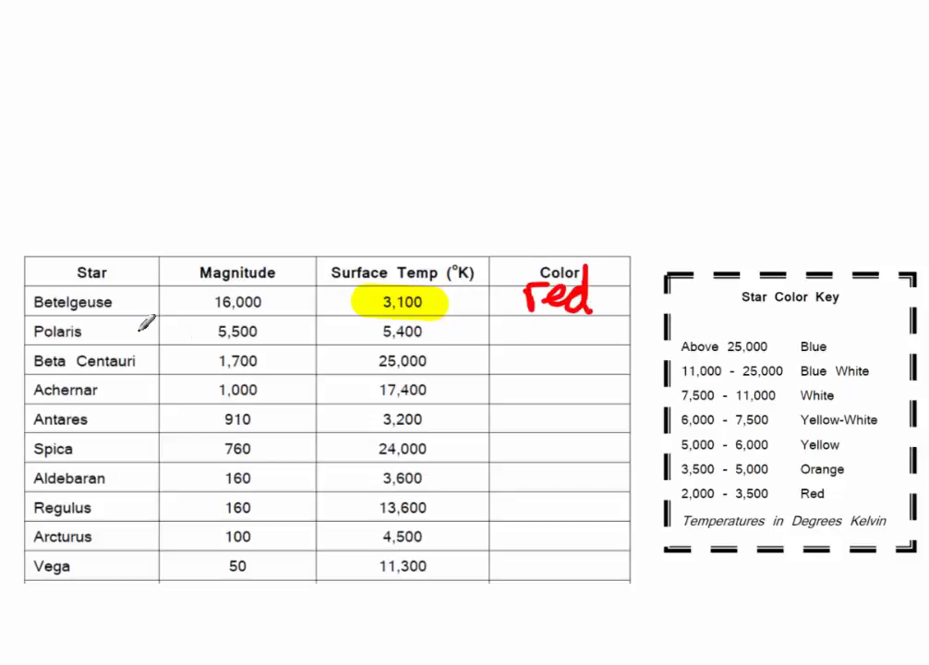
mouse_move(832, 453)
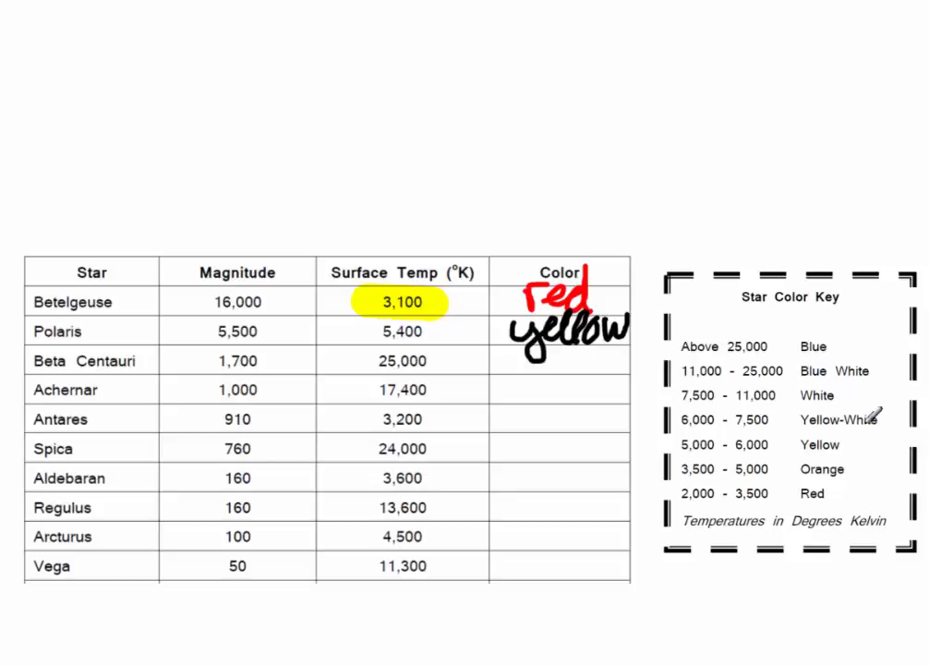
mouse_move(864, 362)
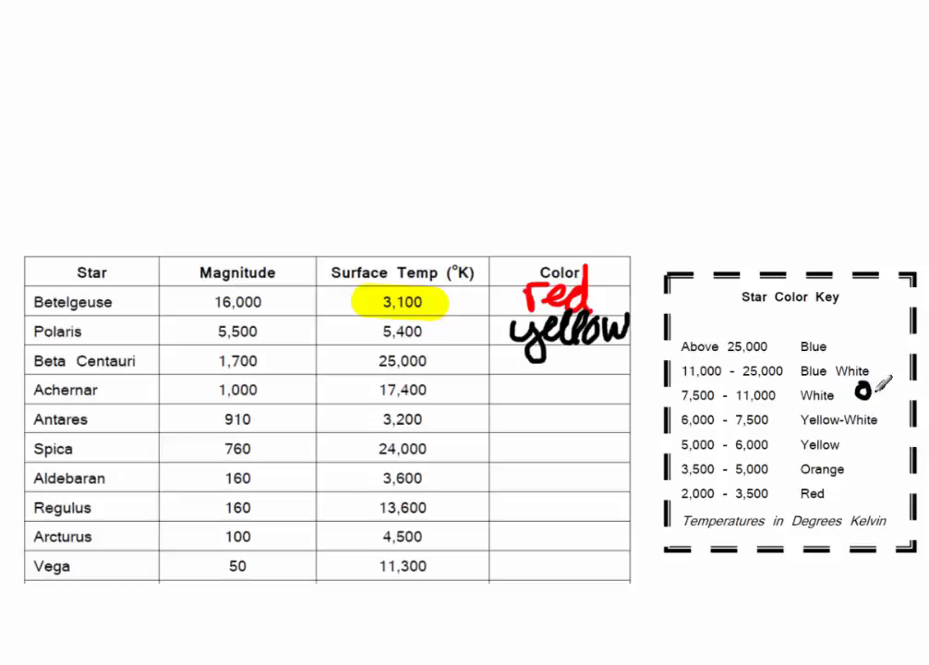
mouse_move(896, 419)
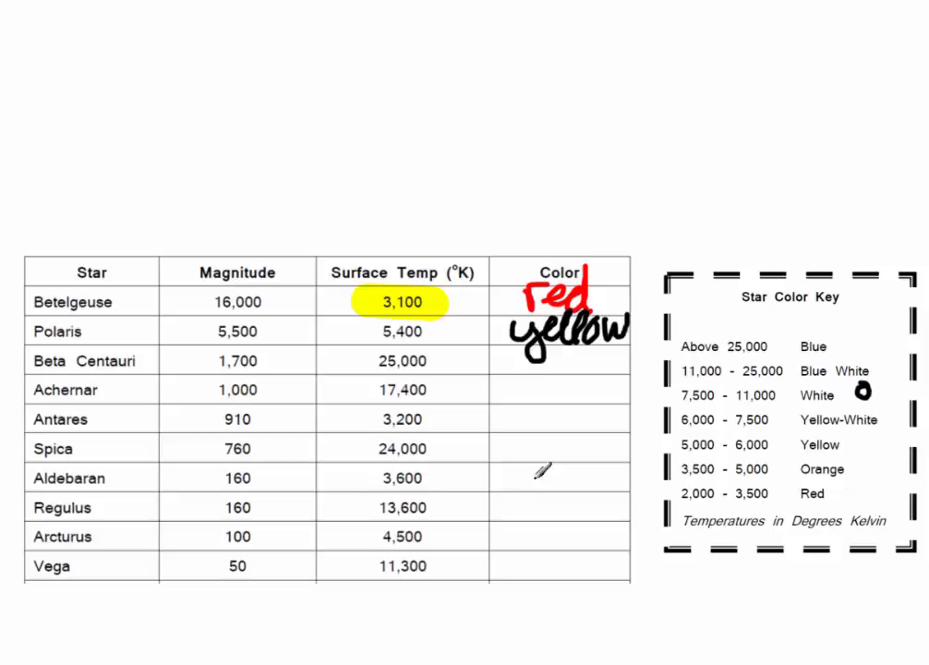
mouse_move(92, 319)
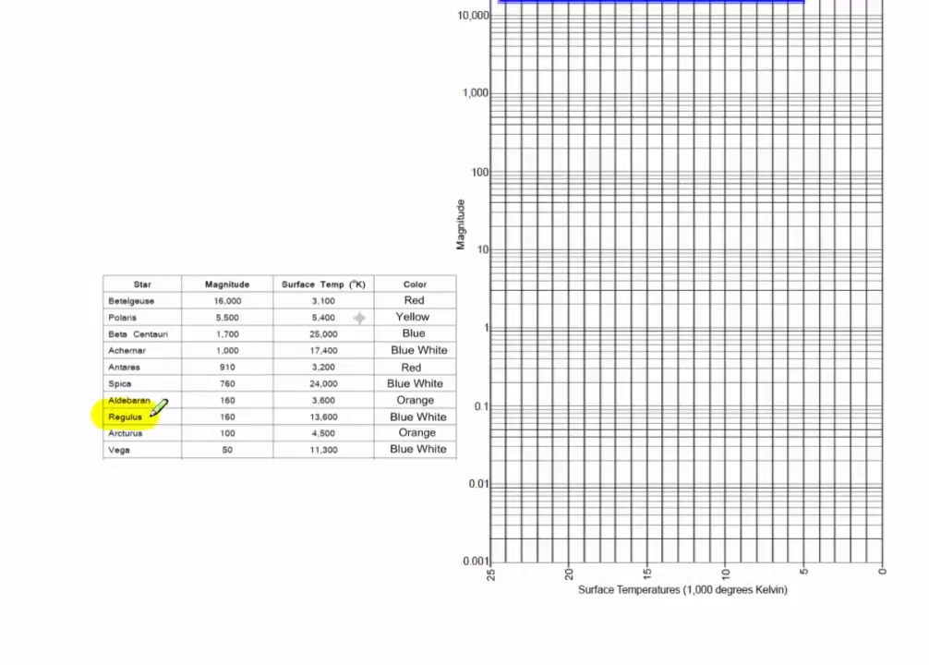
Highlight the Regulus row across the star table in yellow
drag(157, 417, 443, 417)
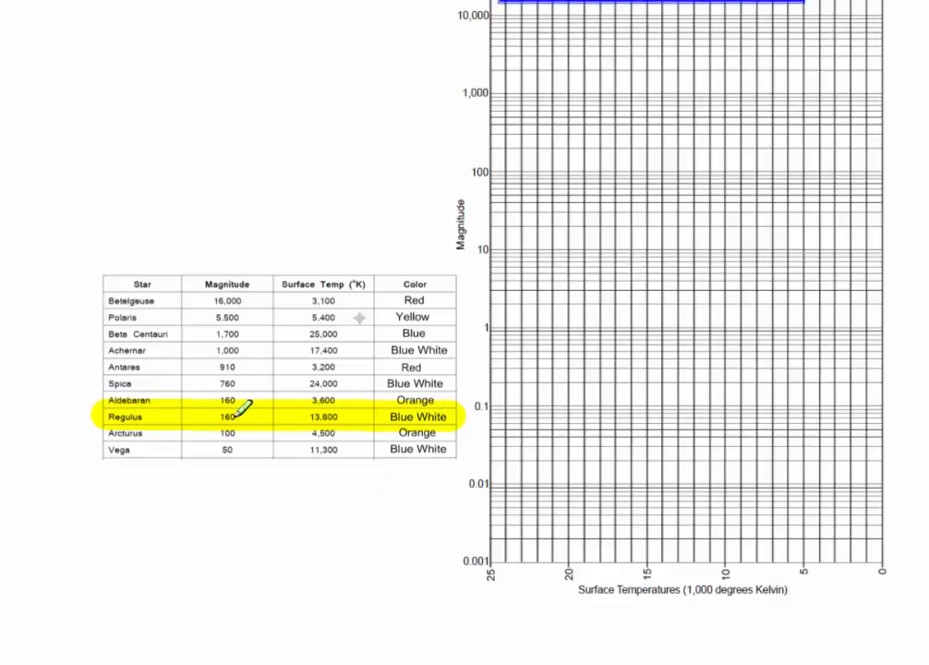
mouse_move(348, 407)
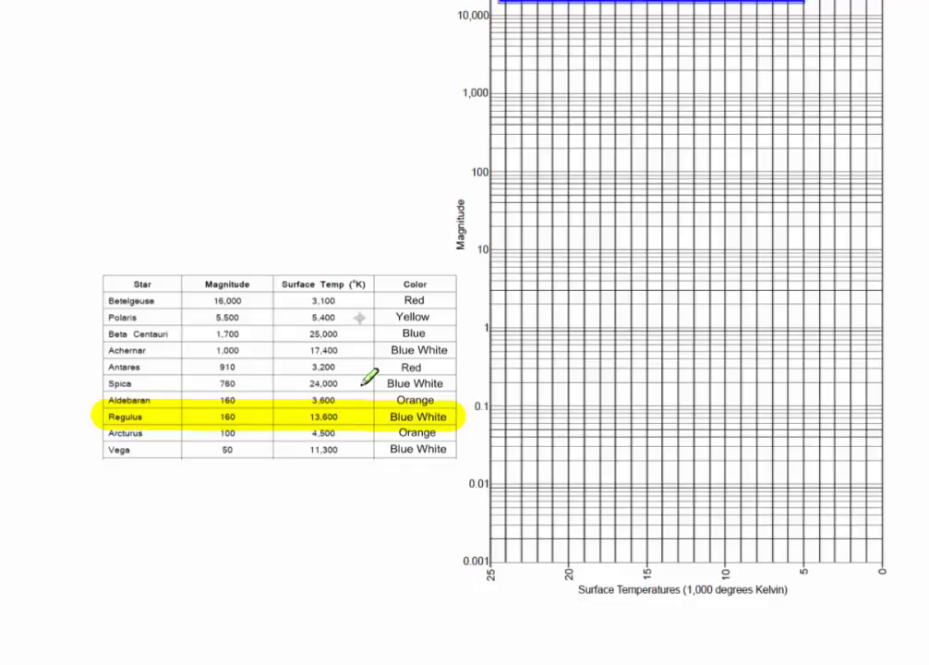
mouse_move(639, 239)
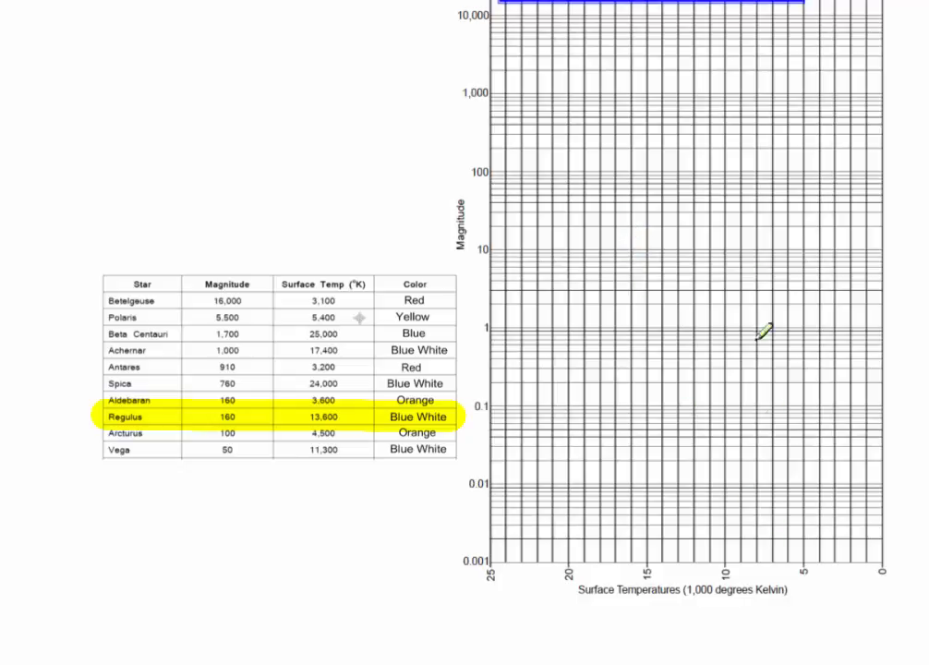
mouse_move(716, 615)
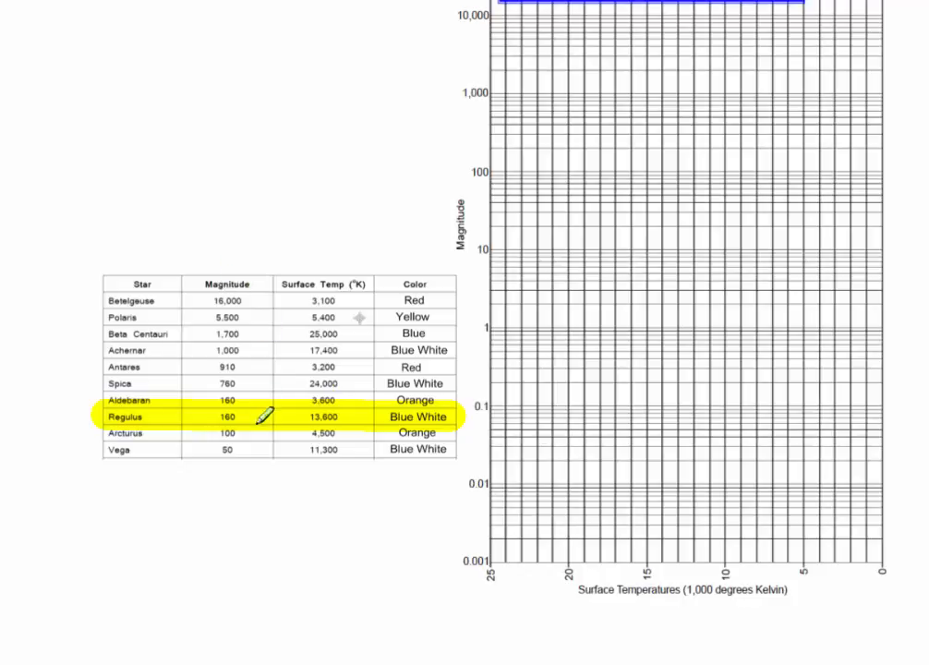
mouse_move(322, 521)
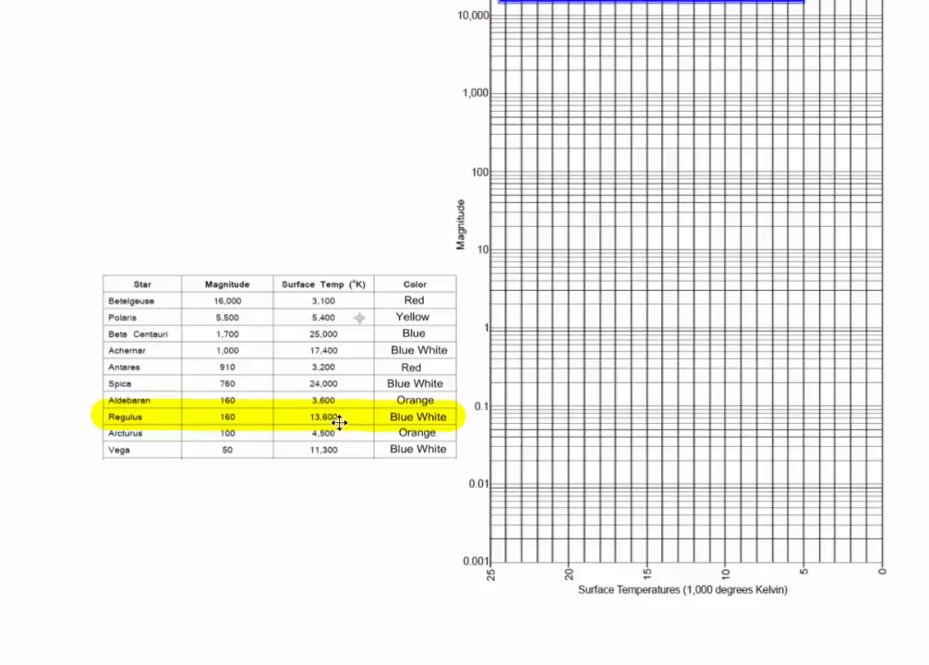
mouse_move(345, 421)
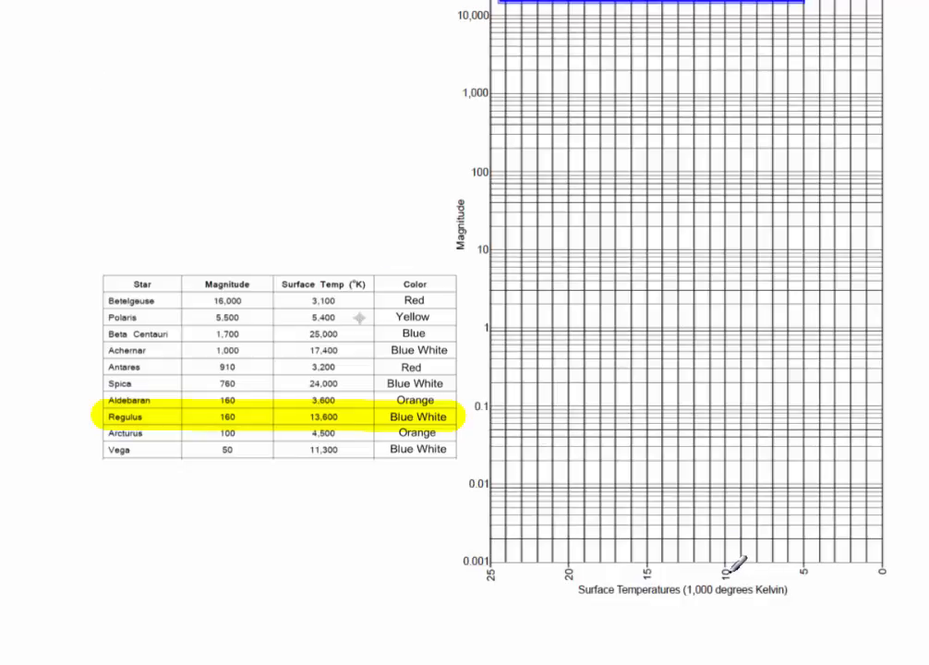
mouse_move(721, 577)
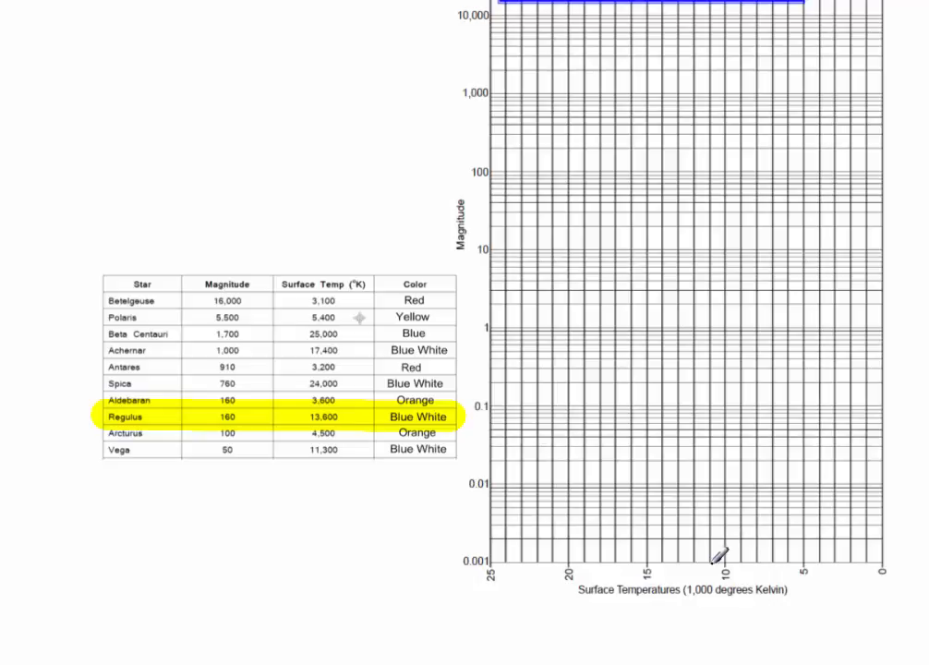
mouse_move(682, 577)
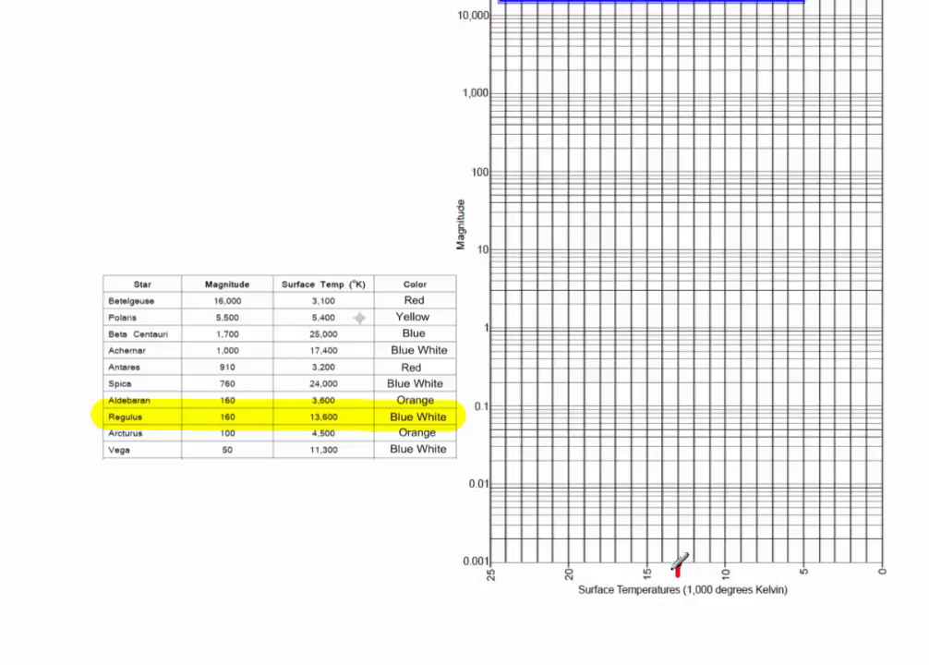
mouse_move(675, 568)
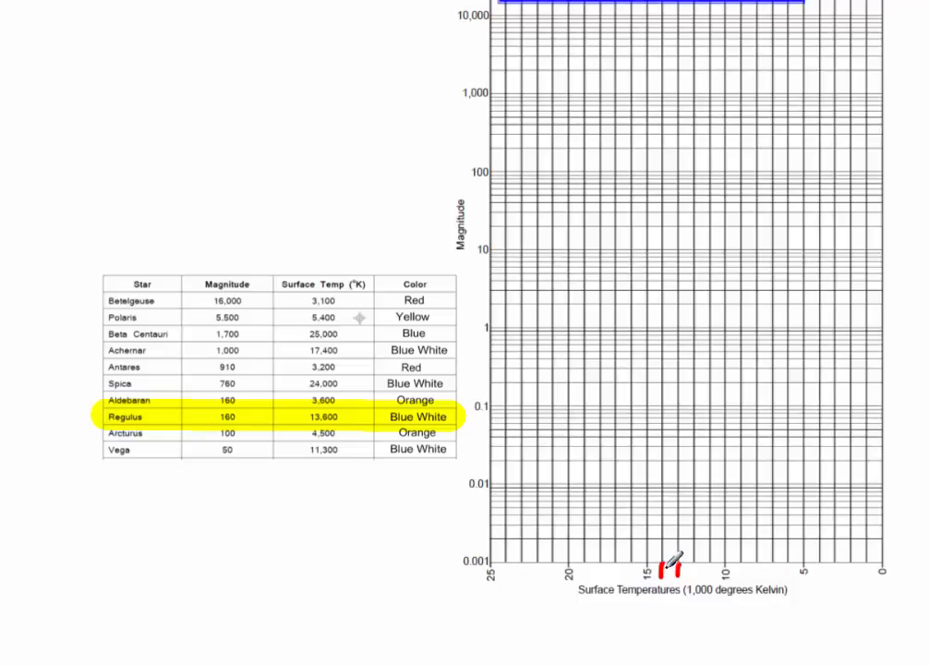
mouse_move(696, 81)
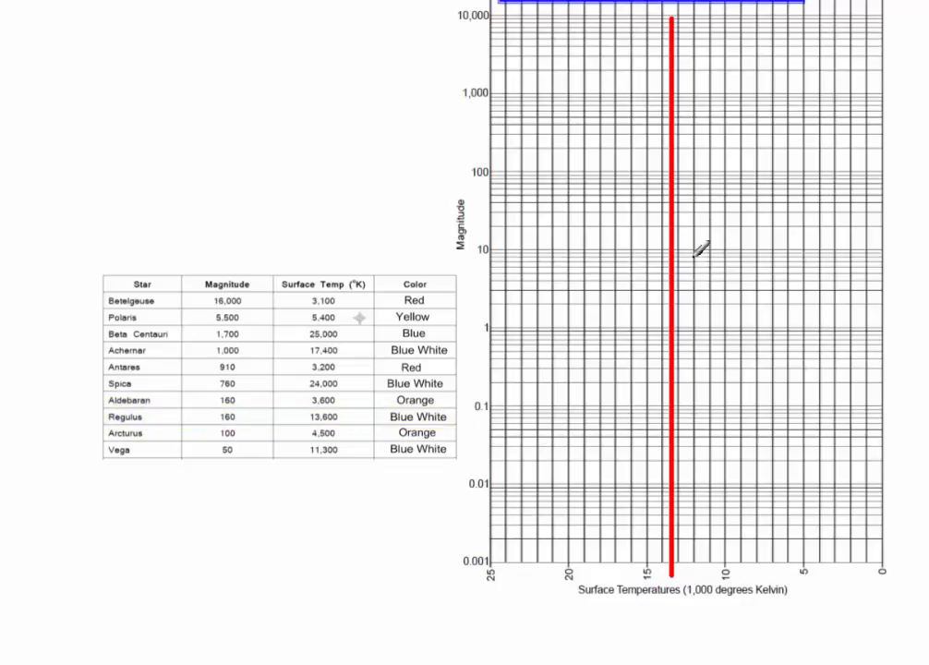
mouse_move(167, 395)
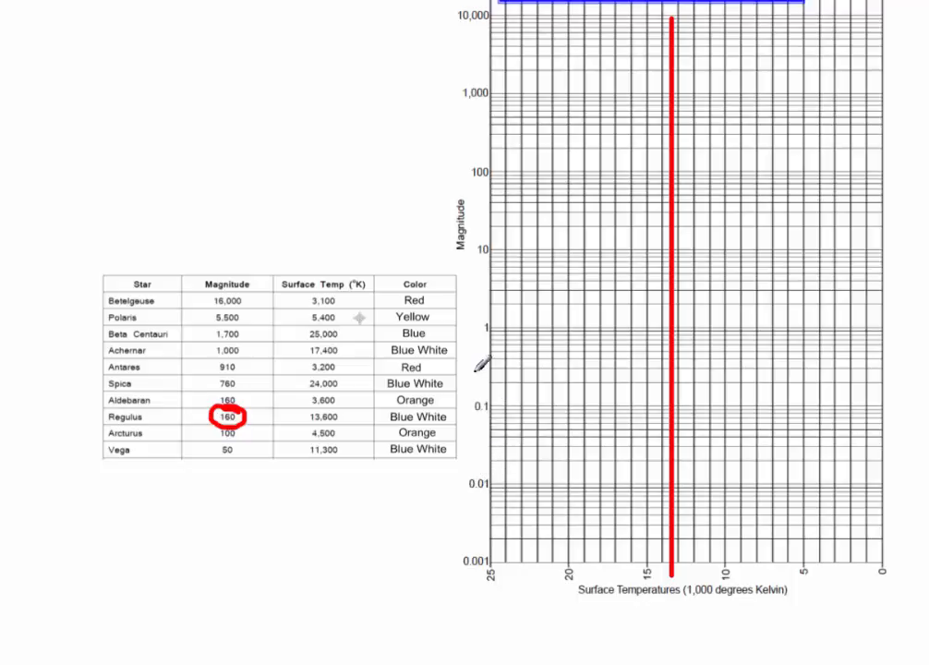
mouse_move(481, 328)
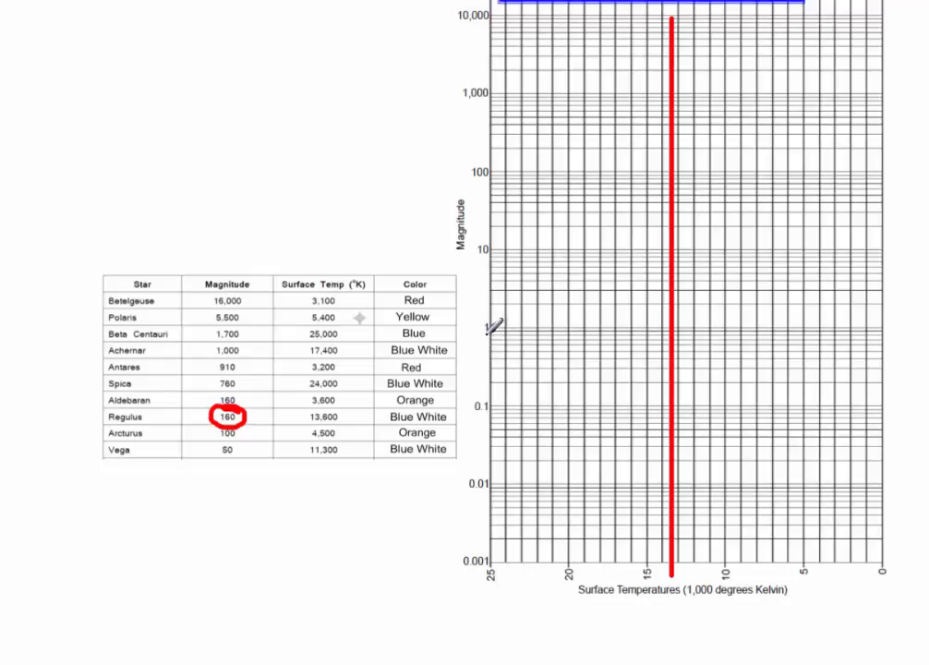
mouse_move(493, 321)
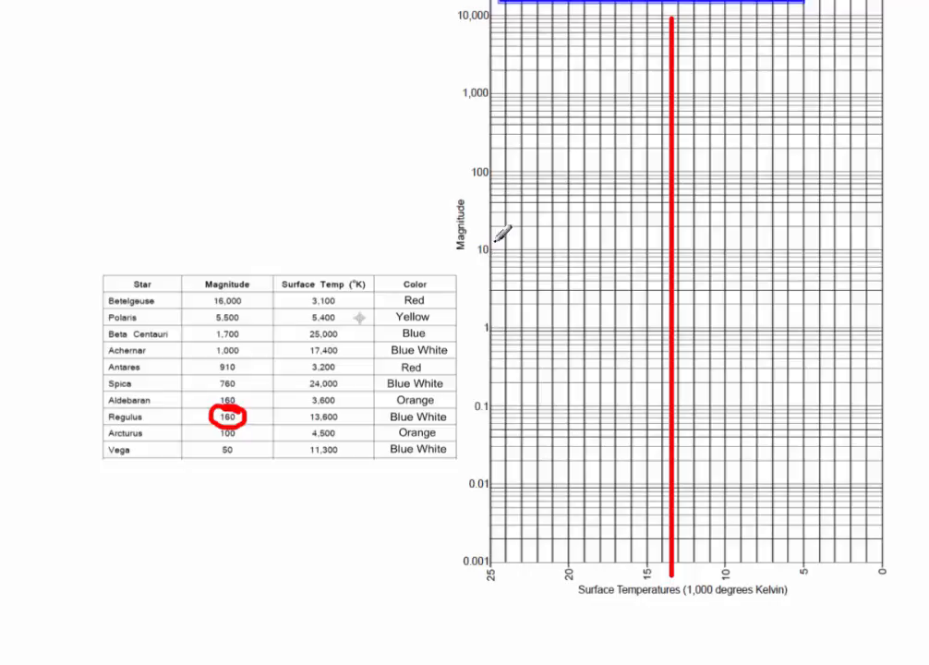
mouse_move(497, 173)
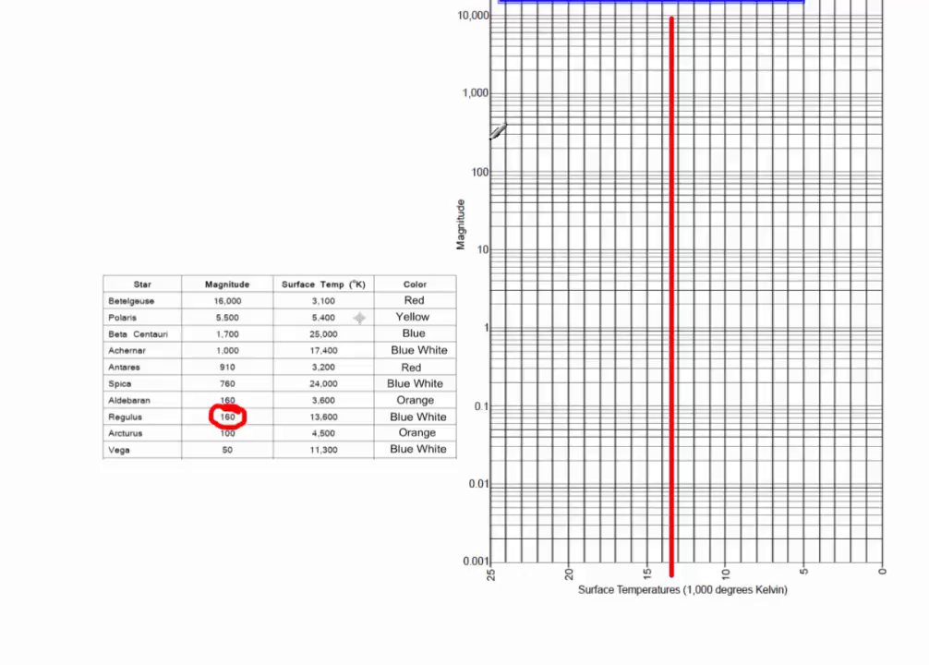
mouse_move(471, 148)
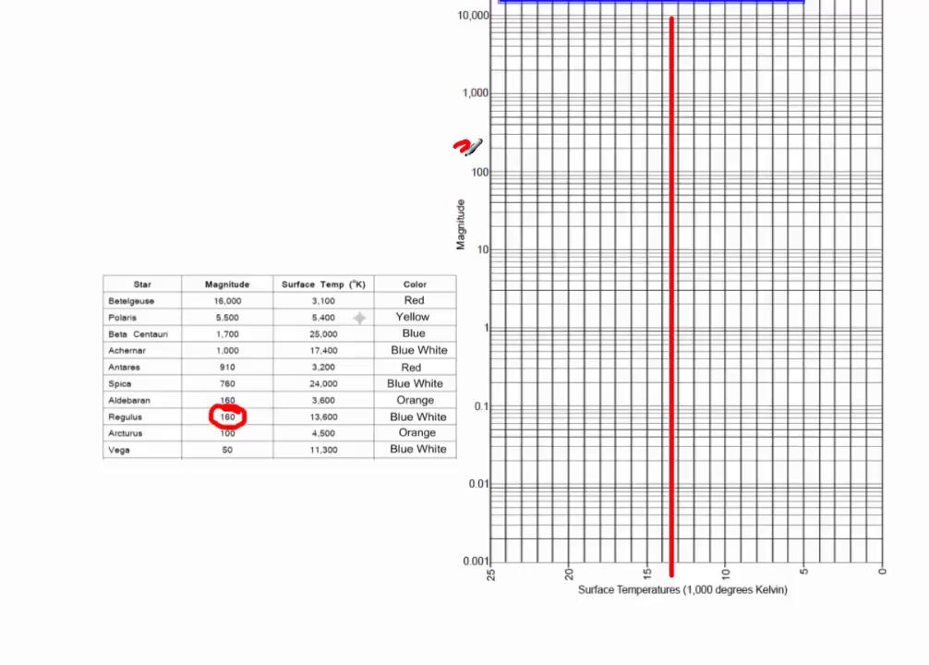
Enter the value 200 while positioning the red lines for Regulus
text(200)
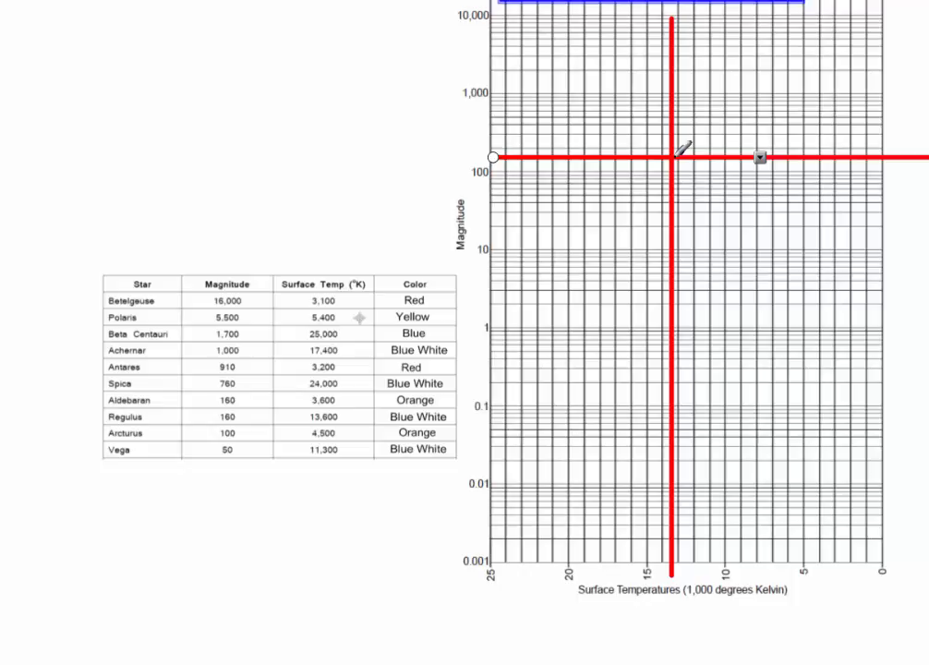
mouse_move(510, 352)
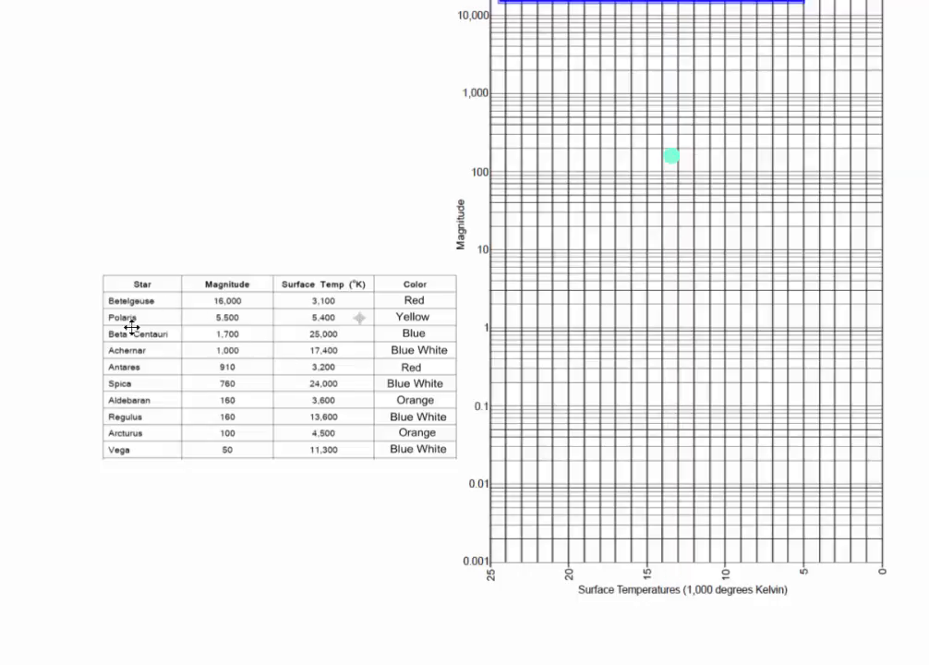
mouse_move(363, 414)
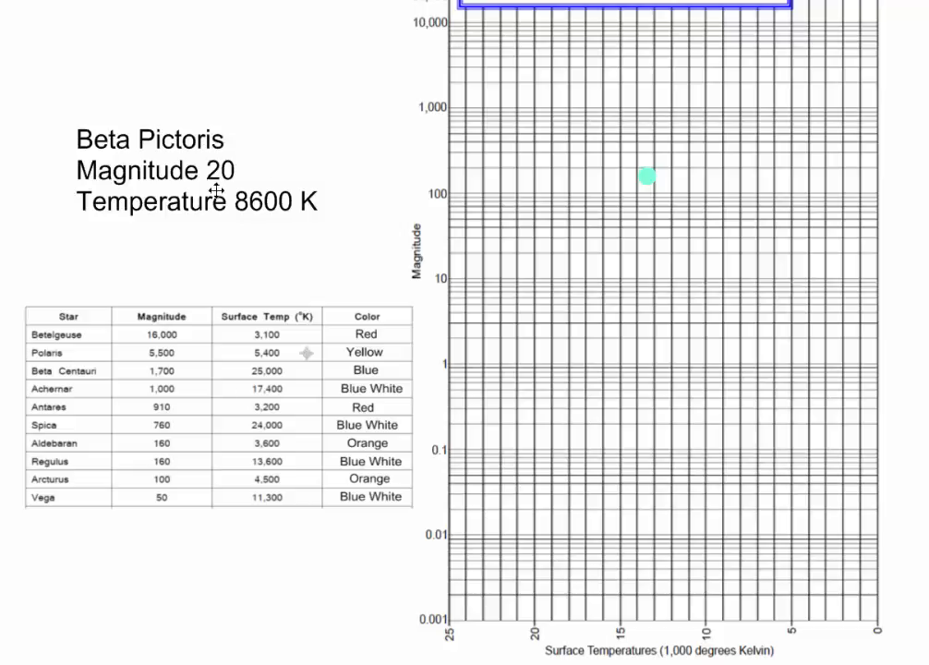
mouse_move(163, 220)
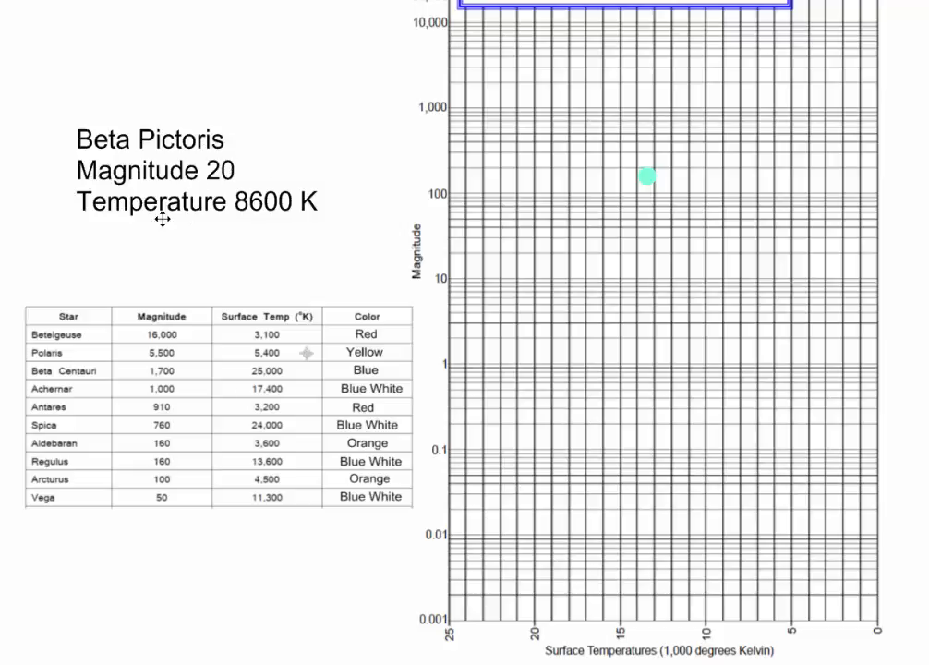
mouse_move(294, 208)
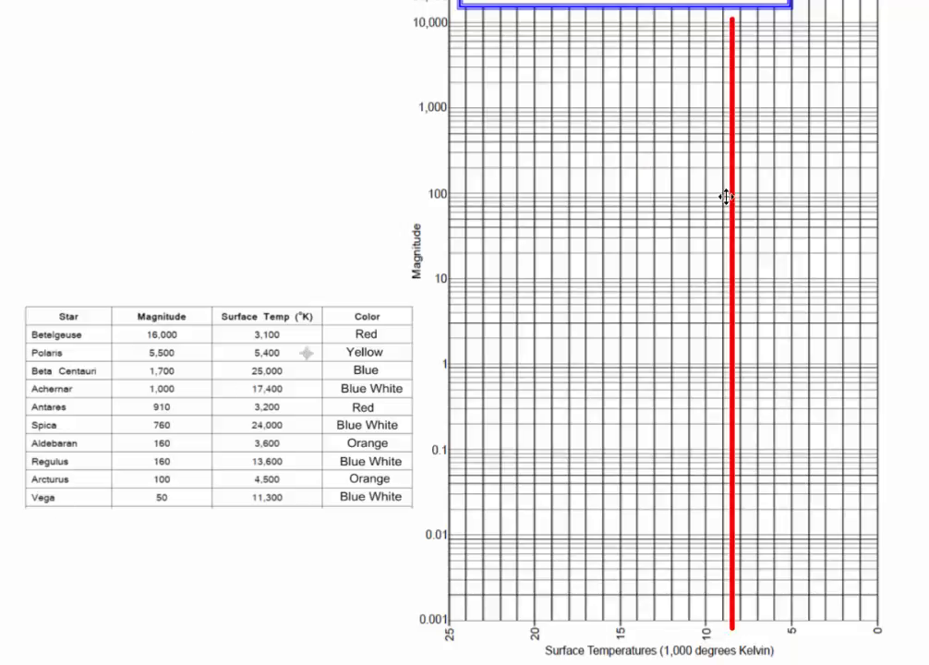
mouse_move(458, 282)
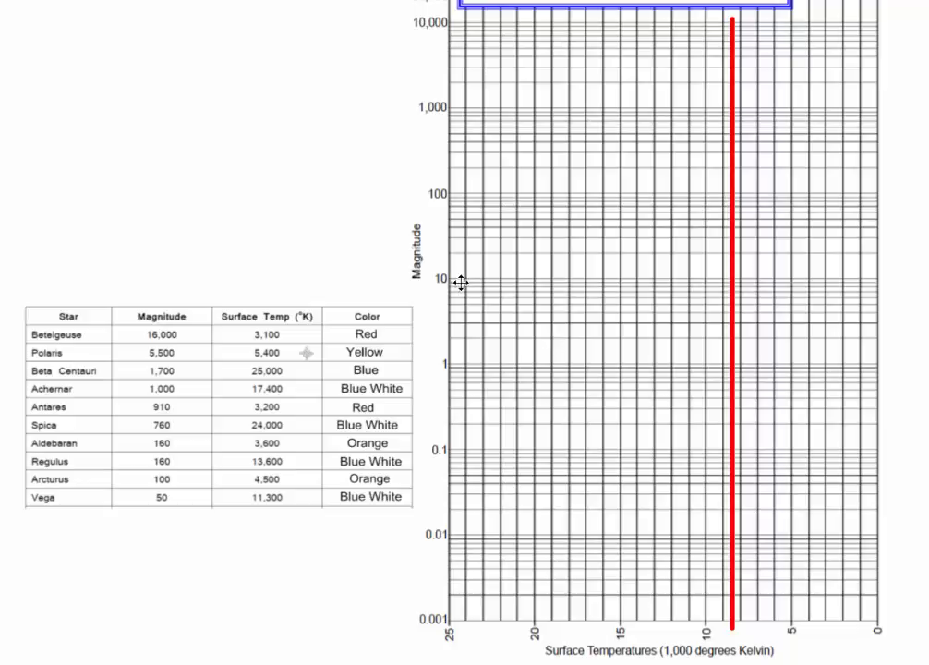
mouse_move(450, 294)
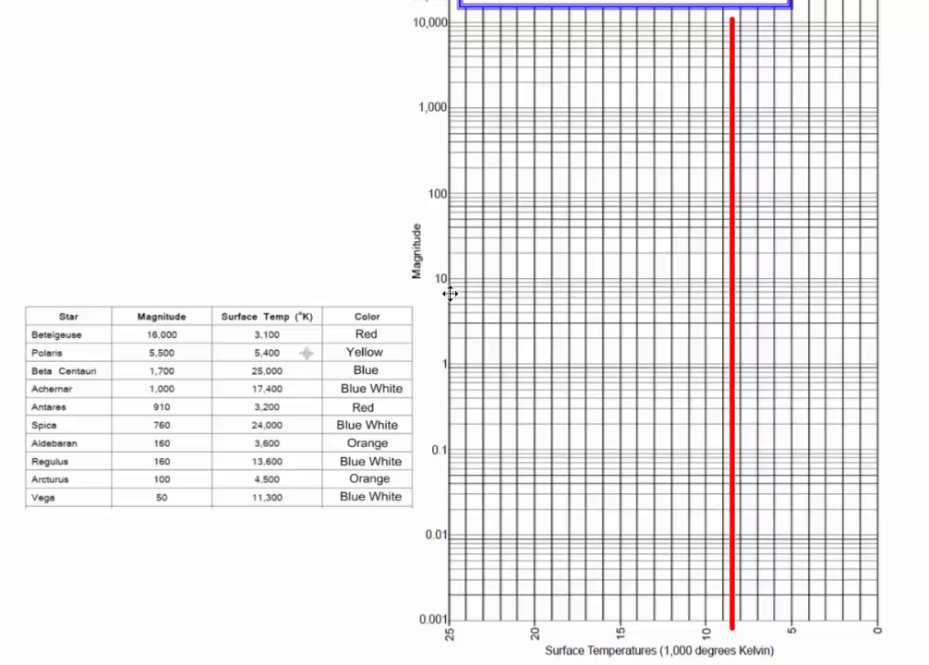
mouse_move(440, 194)
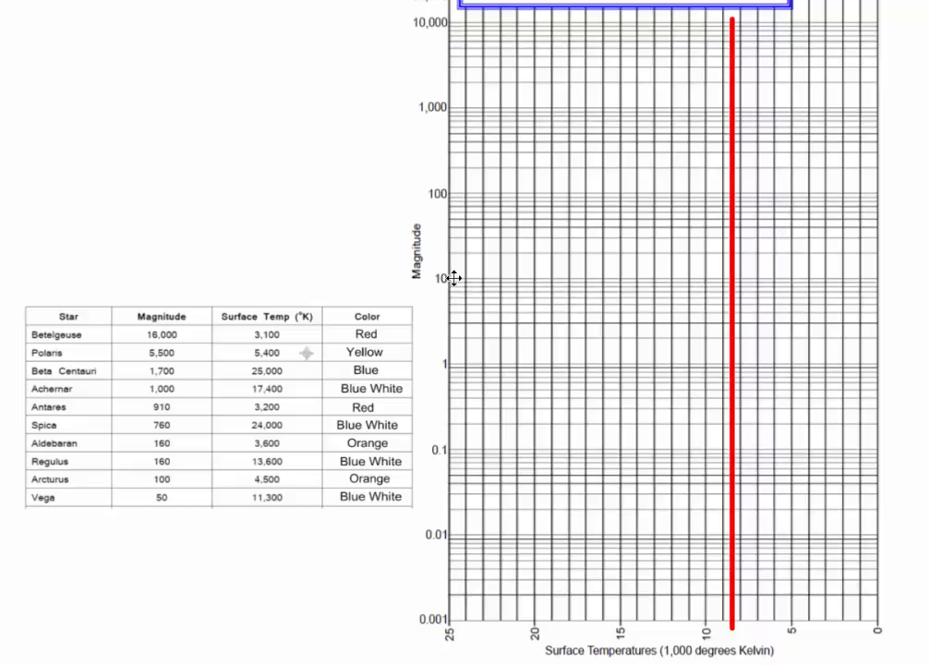
mouse_move(481, 257)
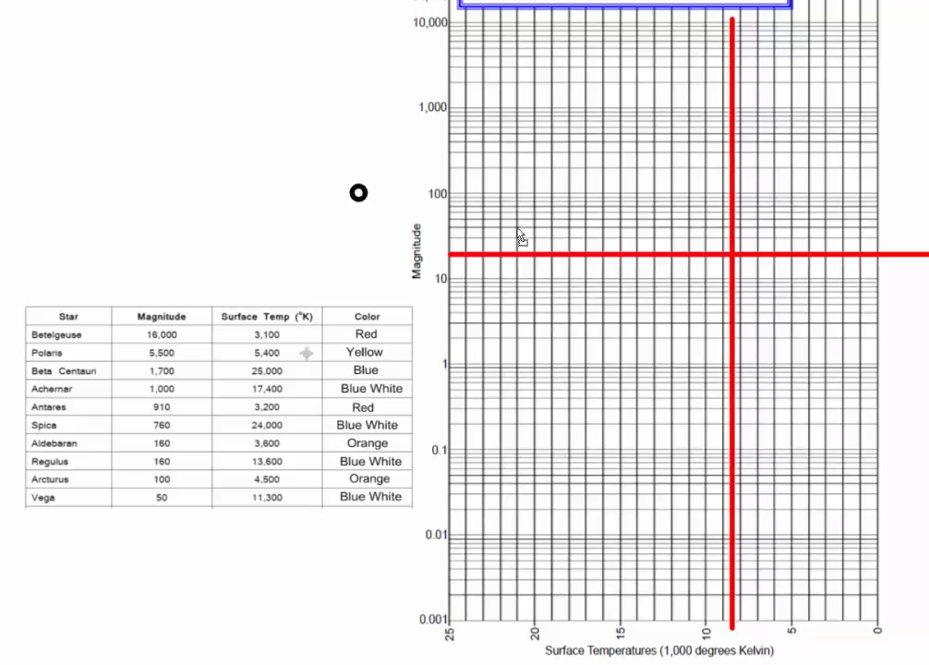
Drag a circle ring onto the red-line crossing at 8,600 K, magnitude 20
drag(359, 193, 730, 256)
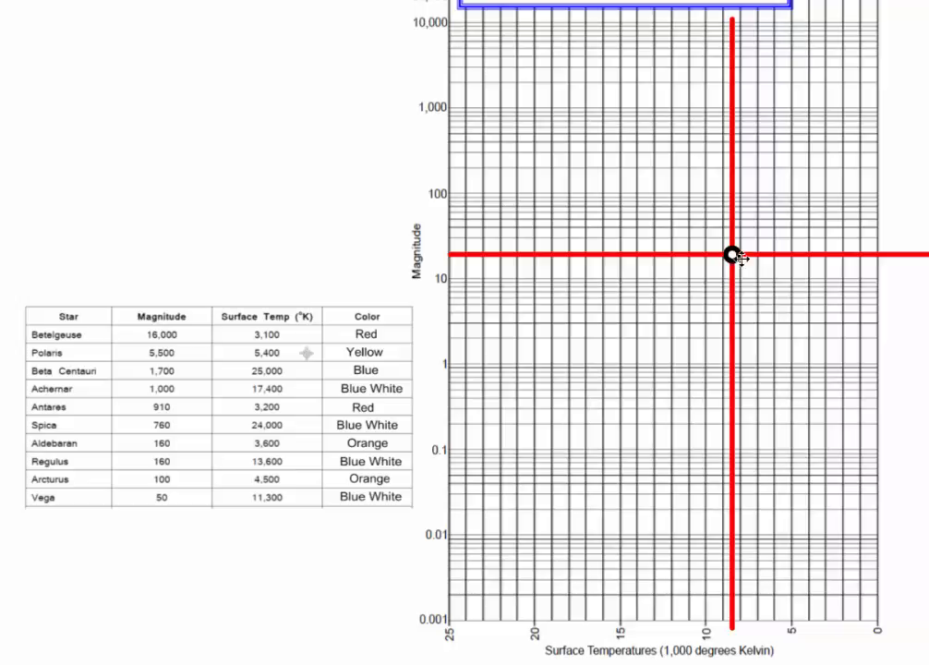